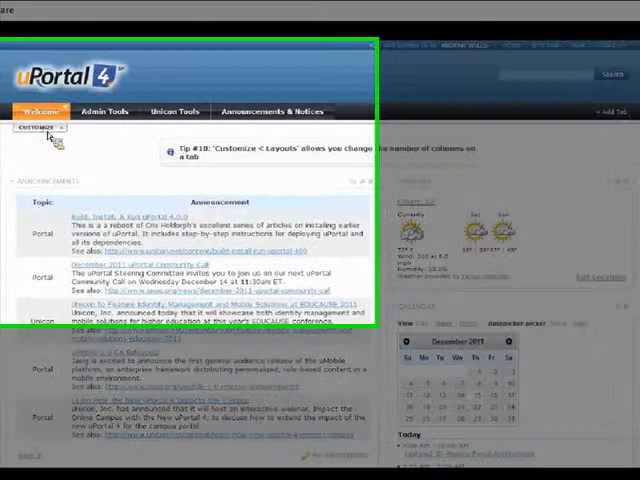
Step: Add a new empty tab named My Stuff from the Customize panel
left_click(52, 128)
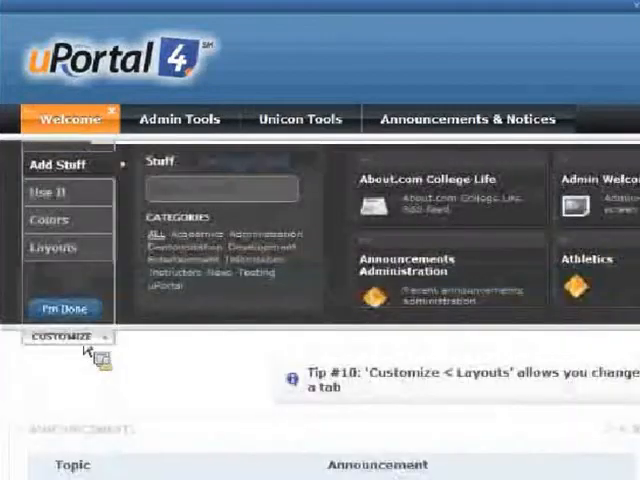
left_click(64, 308)
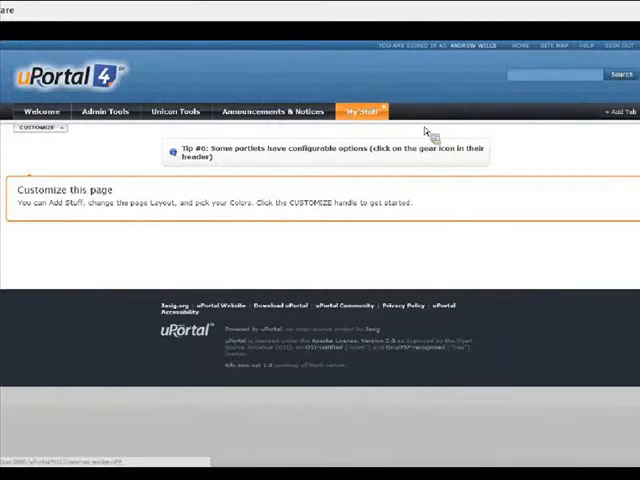
Step: Add the Announcements portlet to My Stuff via Add Stuff, searching 'ann'
left_click(40, 128)
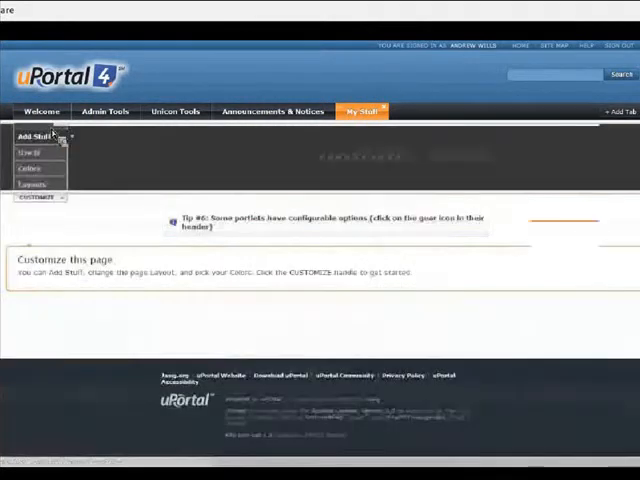
left_click(36, 136)
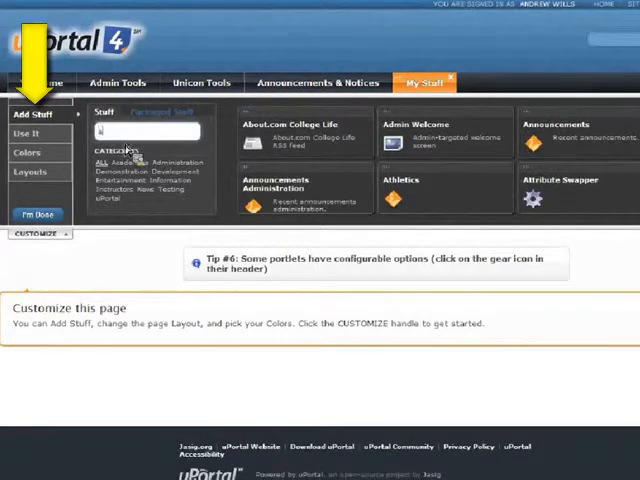
type("ann")
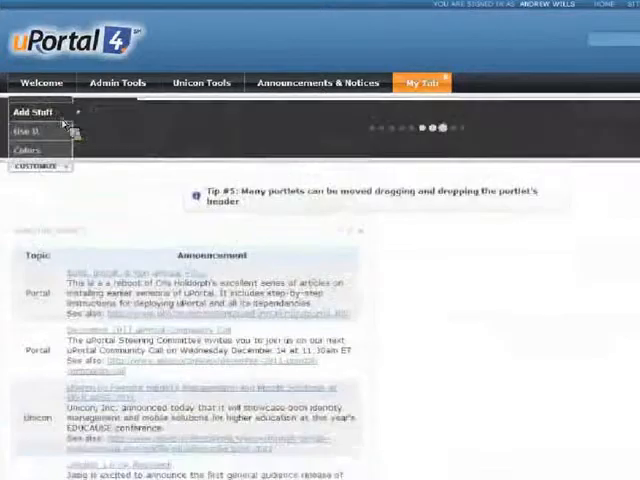
Step: Close the customize panel and switch to the Entertainment tab with xkcd and penguin game
left_click(32, 112)
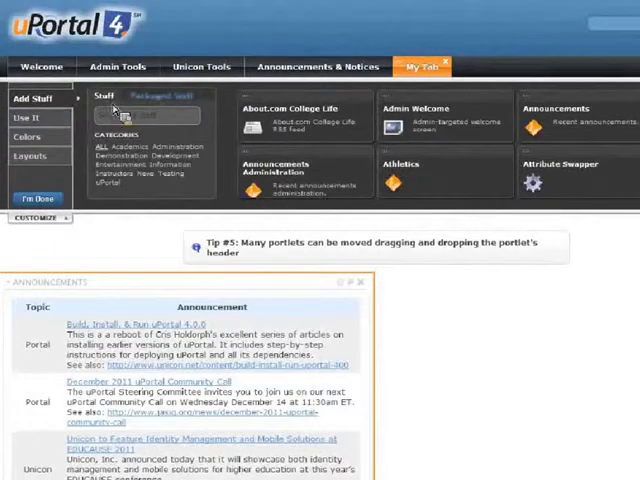
left_click(164, 92)
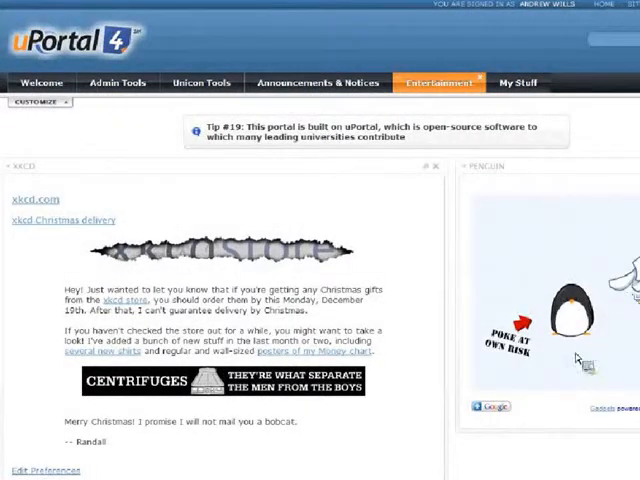
Step: Return to the My Stuff tab and reopen its Customize panel
left_click(438, 82)
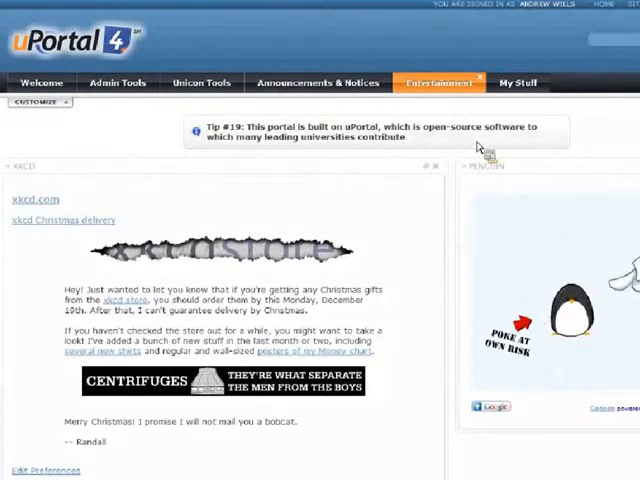
mouse_move(470, 156)
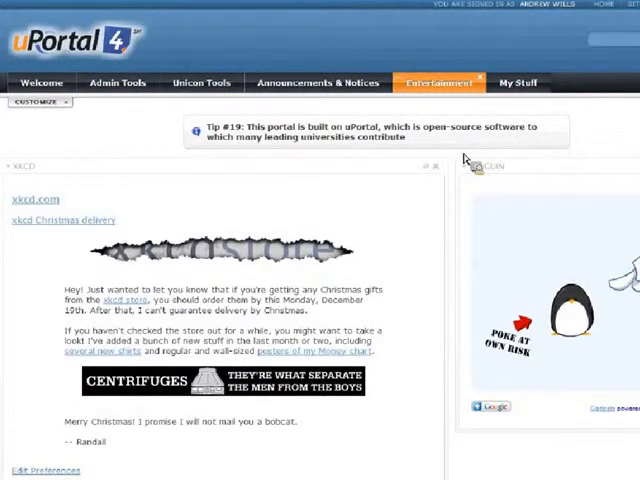
left_click(520, 82)
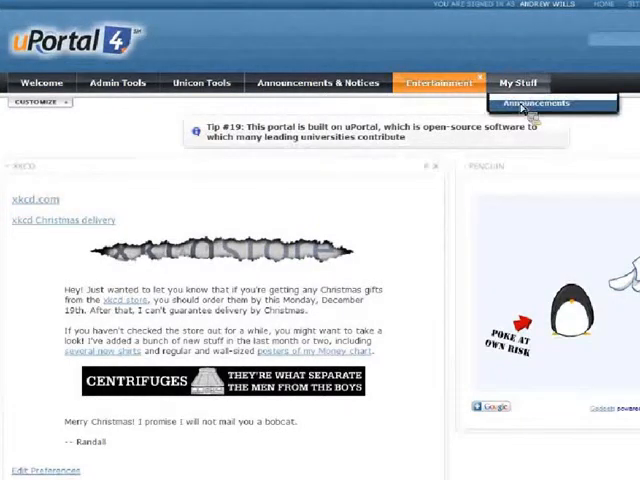
left_click(540, 104)
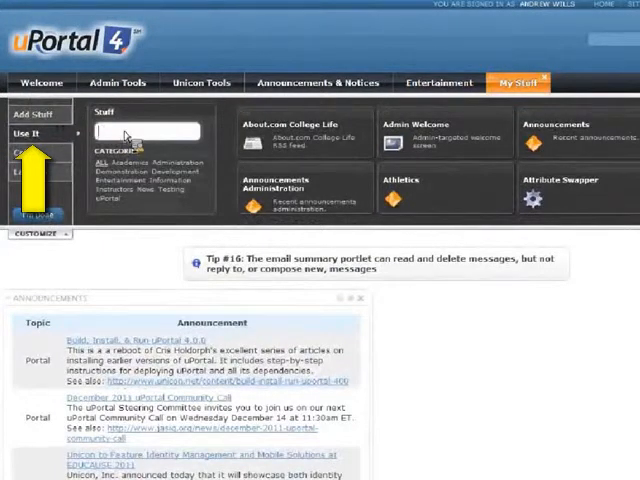
Step: View the Daily Business Cartoon portlet found with 'carl', then return to My Stuff
type("carl")
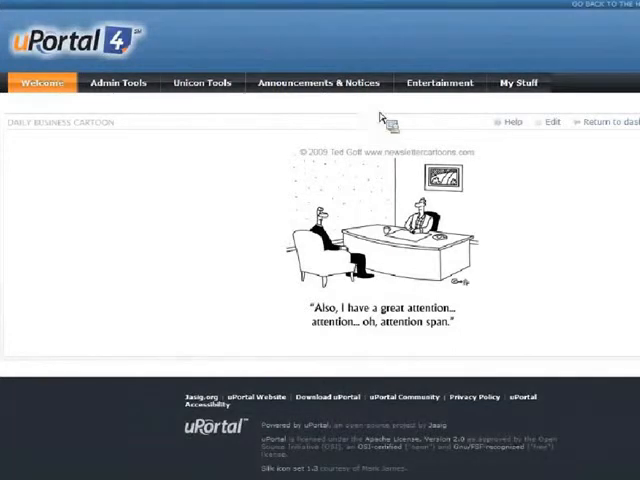
left_click(518, 82)
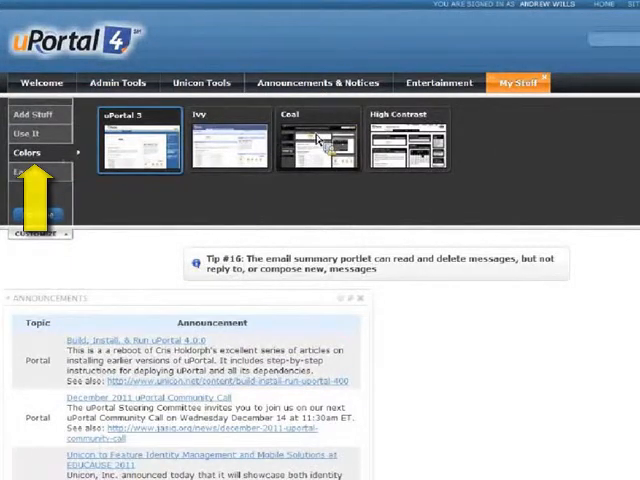
Step: Try the dark Coal skin, then revert the portal to the blue uPortal skin
left_click(318, 140)
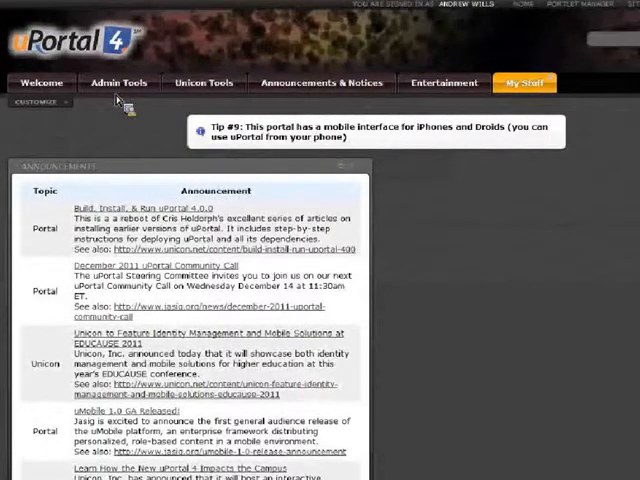
left_click(38, 104)
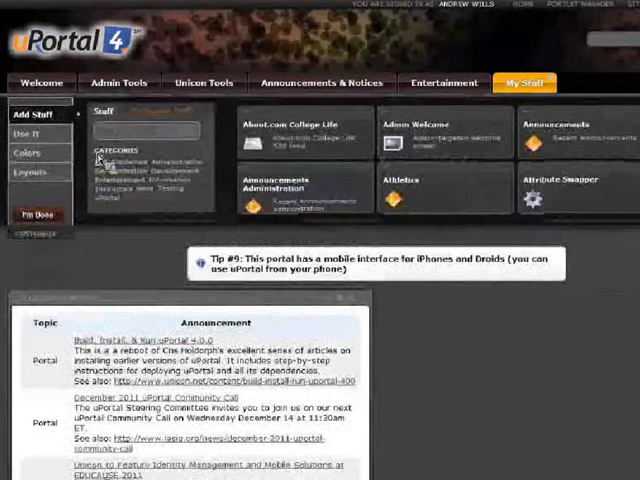
left_click(26, 152)
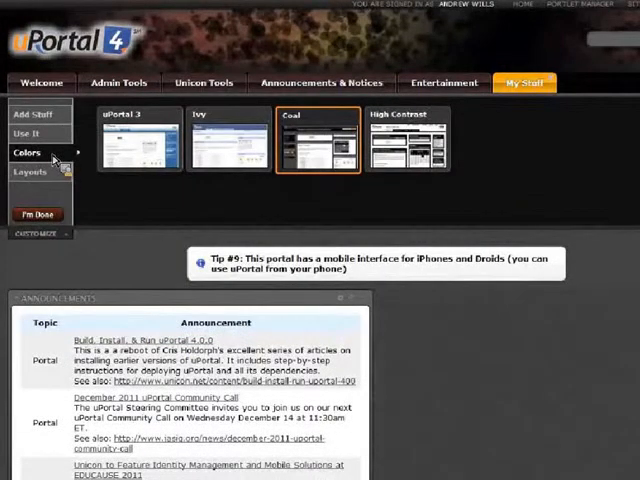
left_click(224, 140)
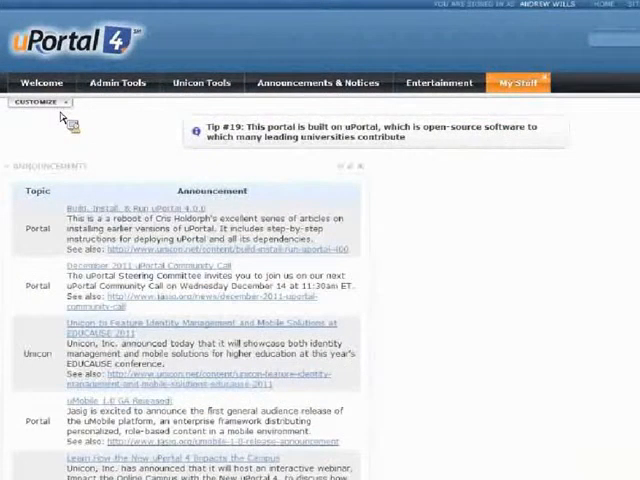
Step: Switch My Stuff to 2 Columns and add the Daily Business Cartoon portlet via 'carl'
left_click(40, 100)
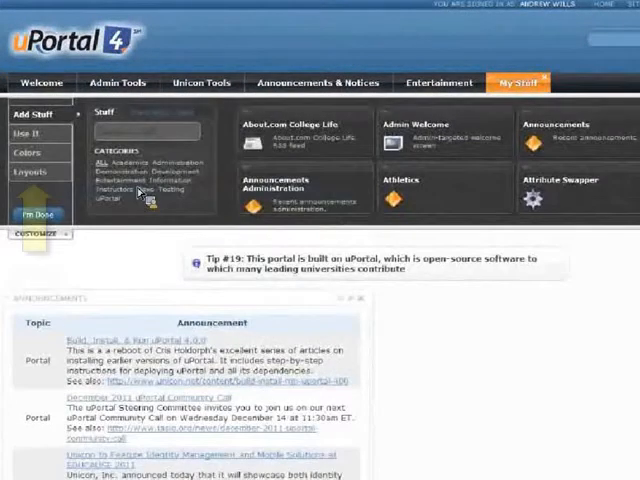
left_click(30, 172)
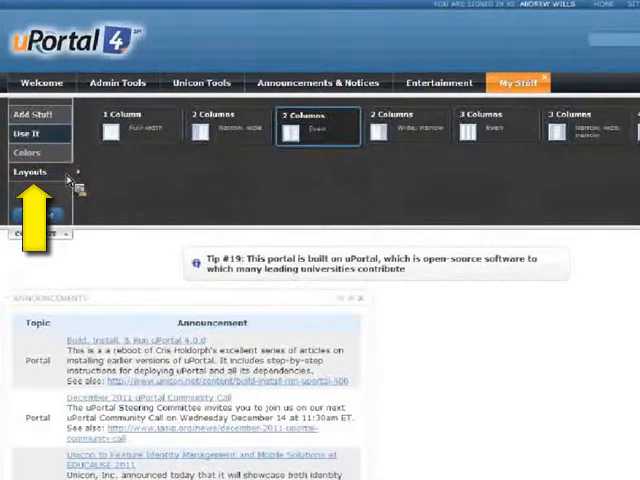
left_click(32, 112)
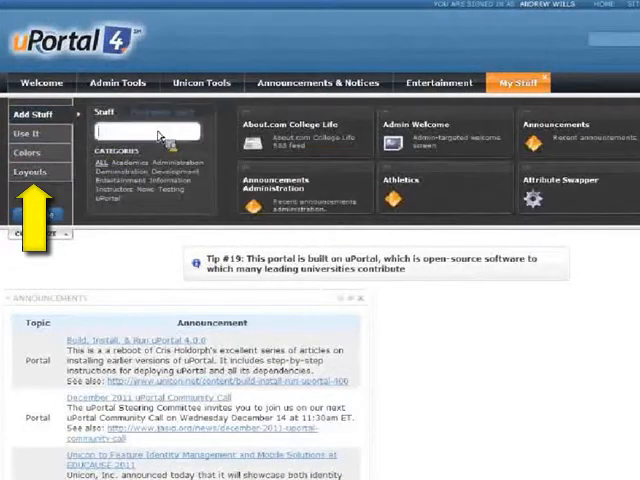
type("carl")
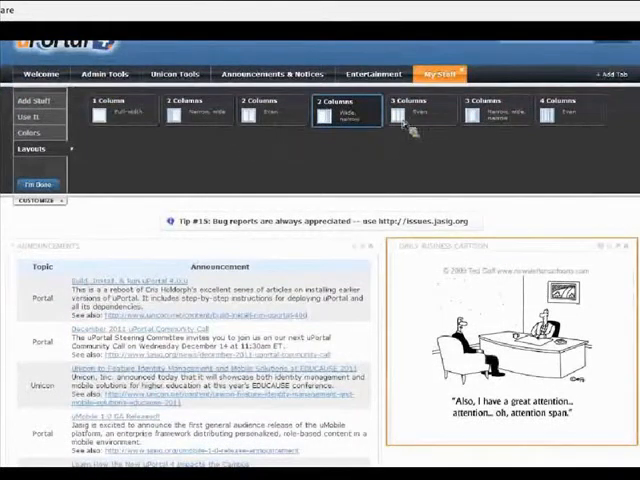
left_click(420, 112)
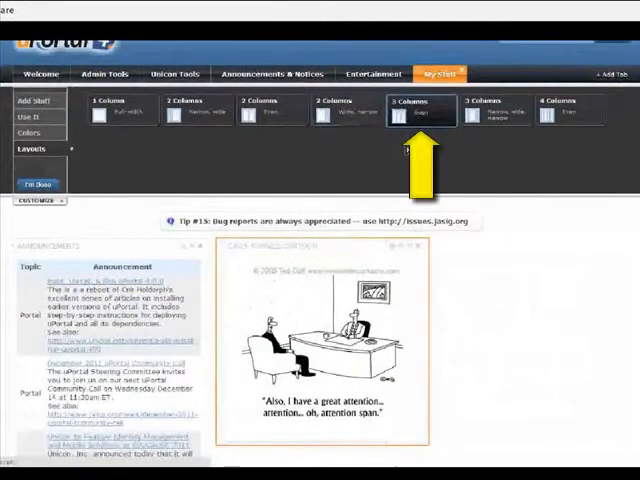
left_click(572, 112)
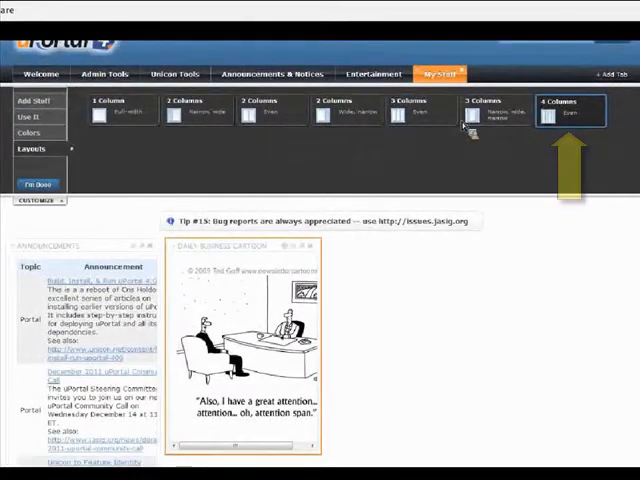
left_click(348, 110)
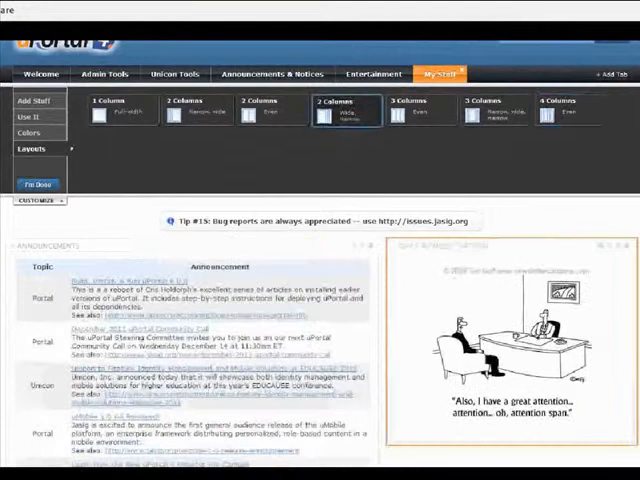